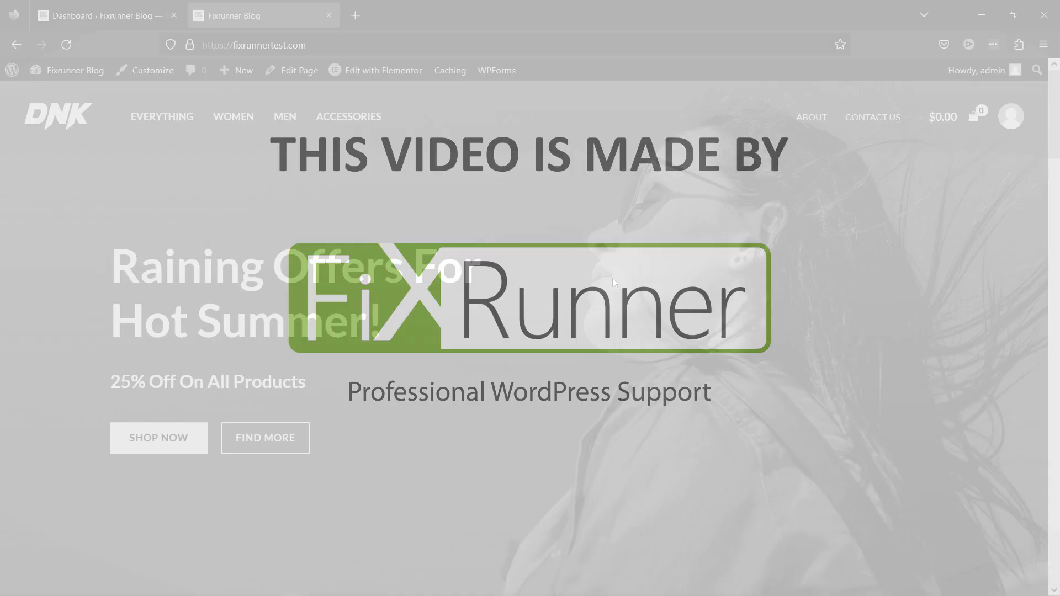
Scroll the storefront home page down to the Featured Products grid showing plain Sale! labels.
scroll("down", 3)
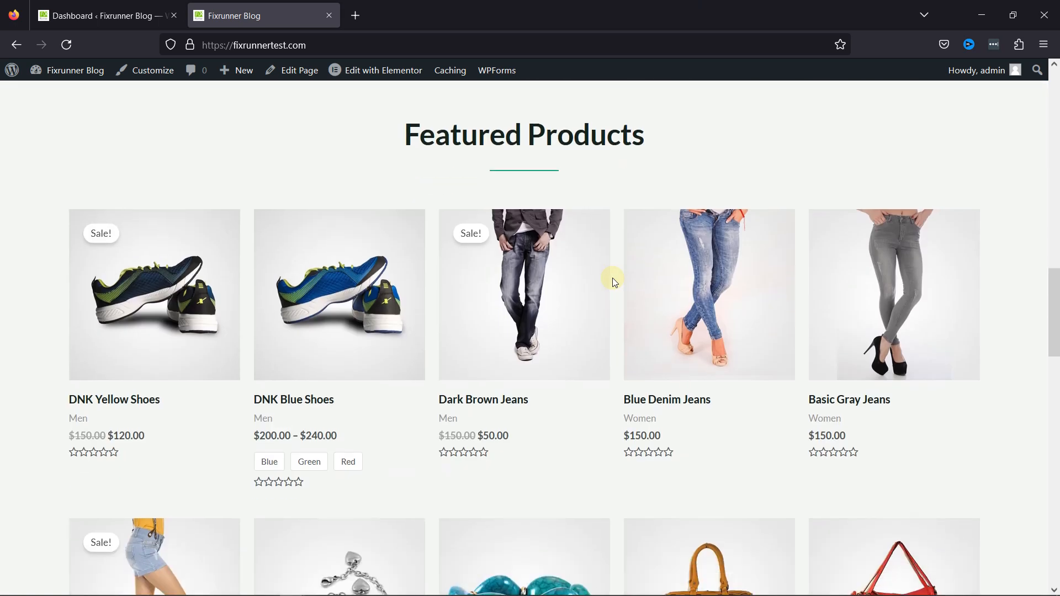
scroll("down", 3)
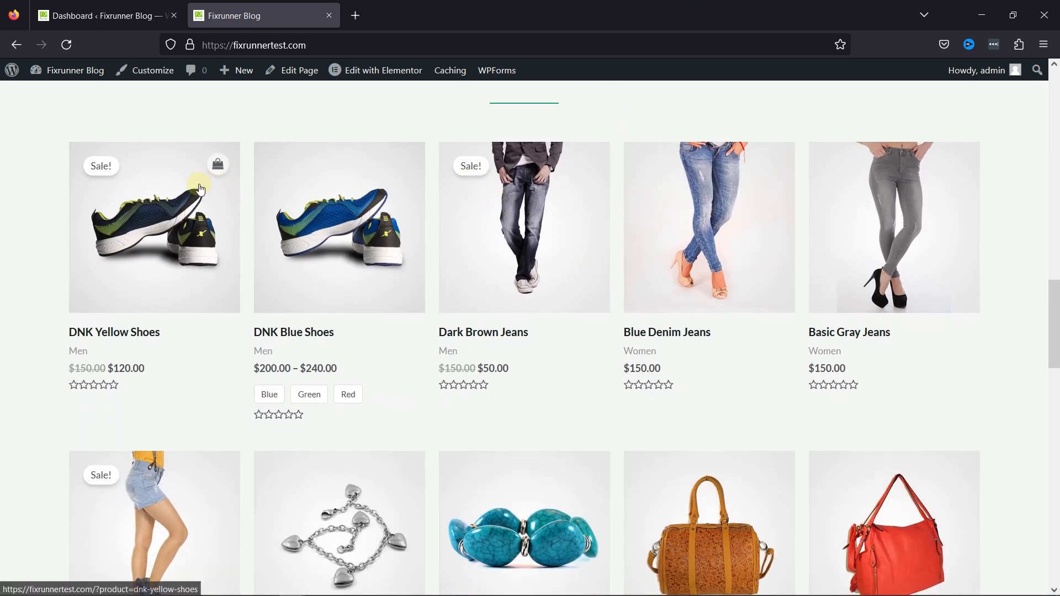
scroll("down", 3)
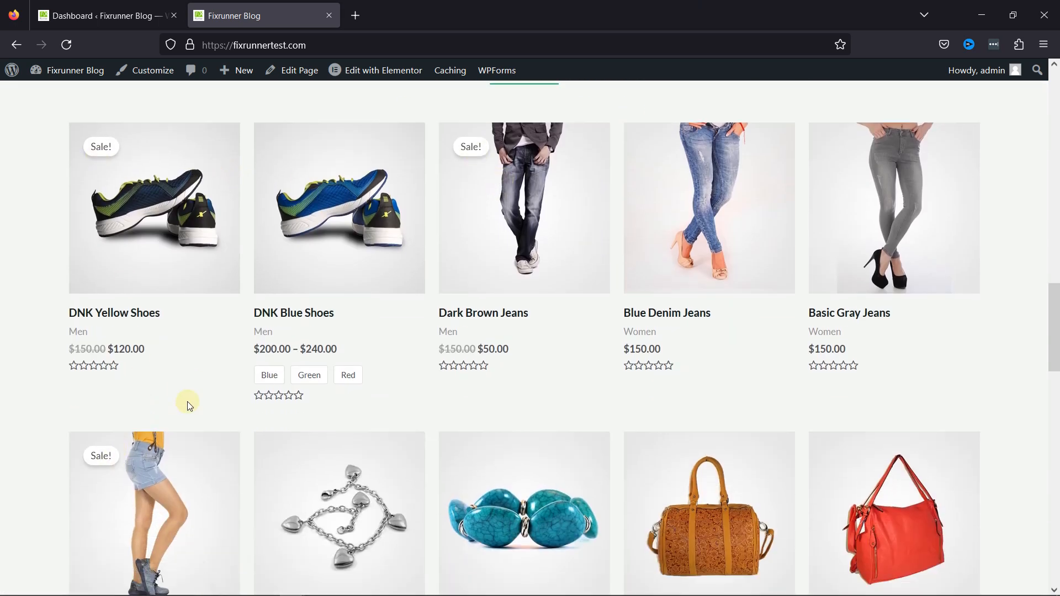
scroll("down", 3)
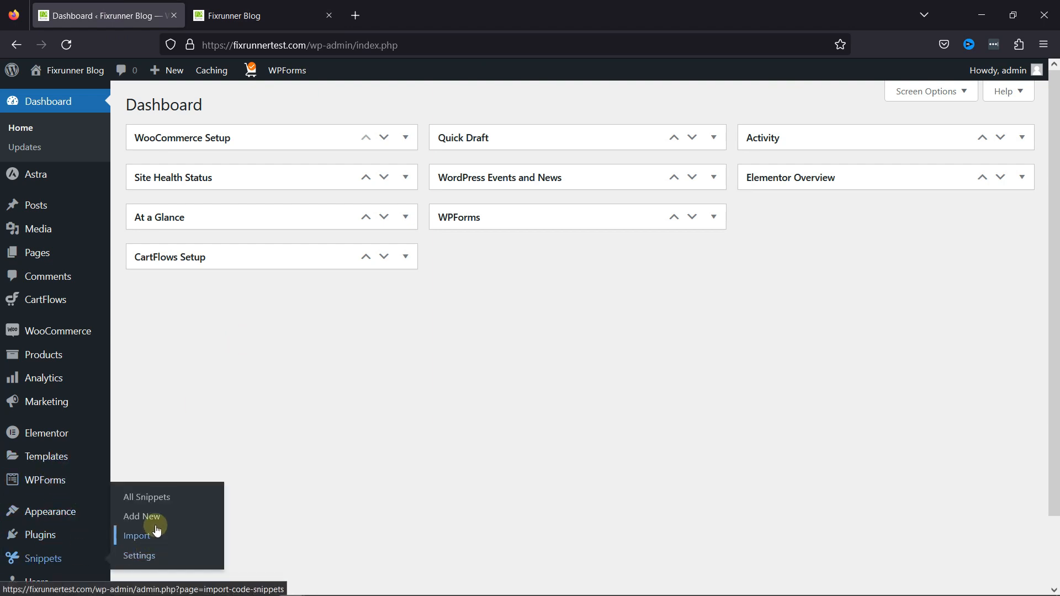
Start a new code snippet titled 'Sale %' holding the percentage-badge PHP code.
left_click(141, 517)
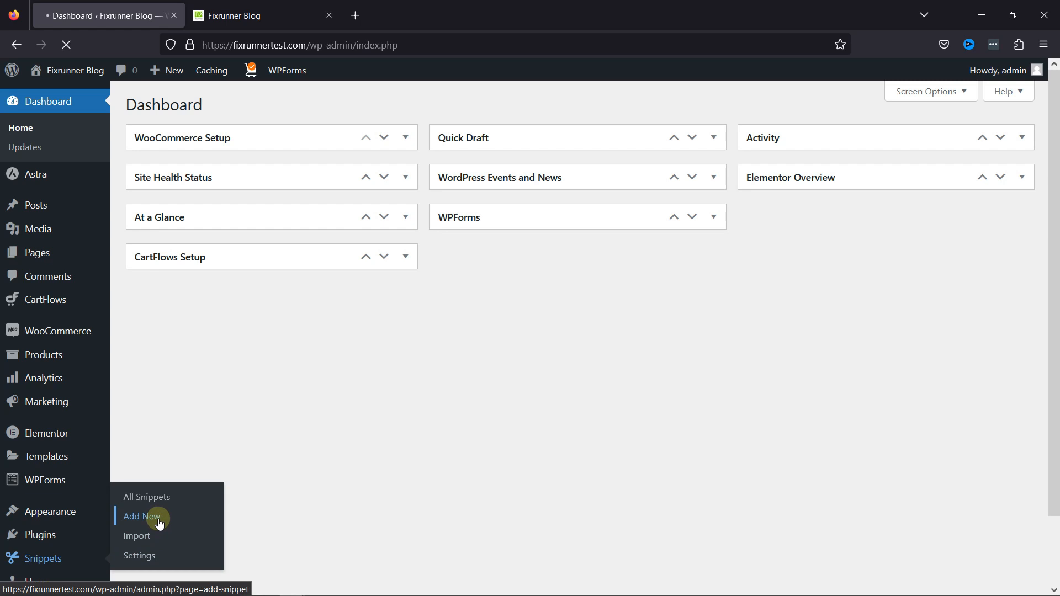
left_click(141, 517)
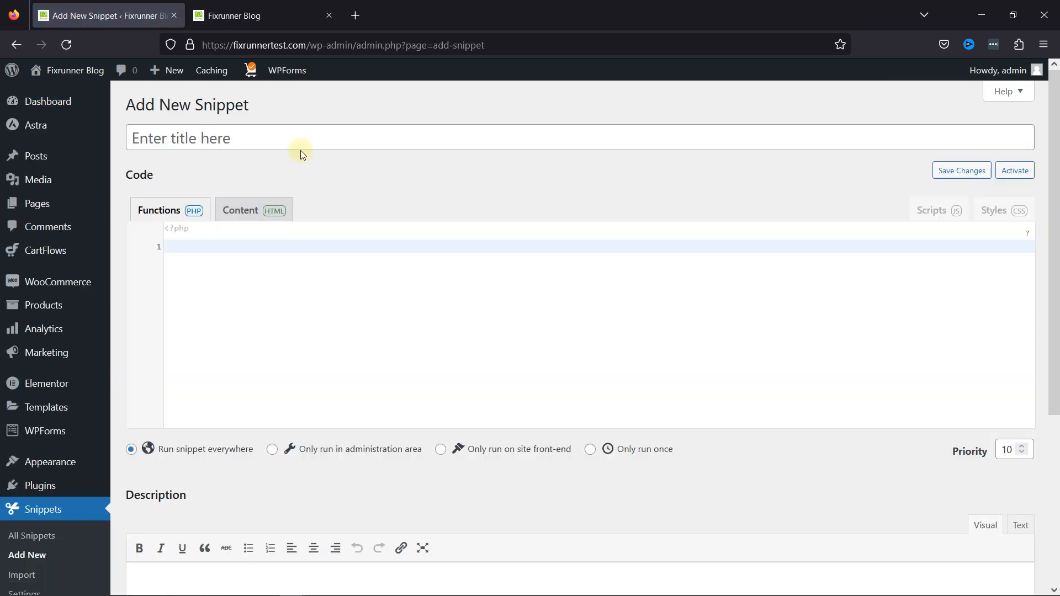
type("Sale")
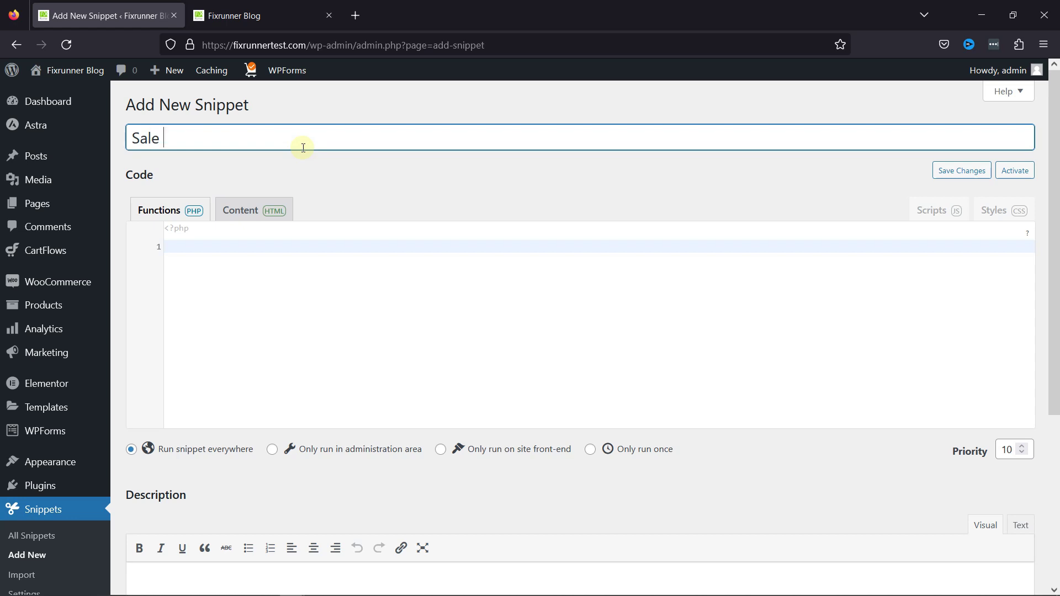
type("%")
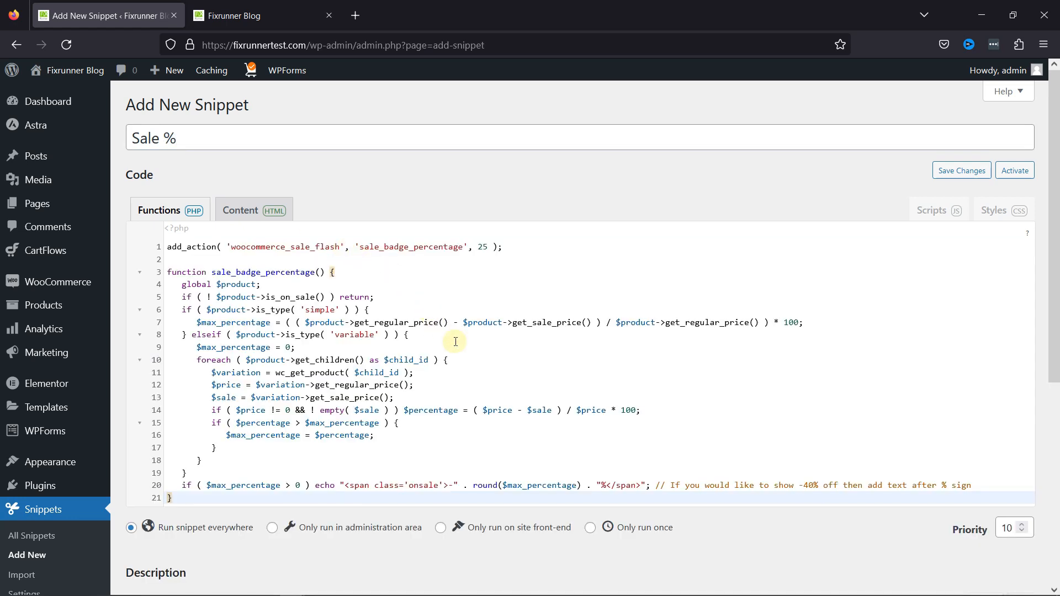
scroll("down", 3)
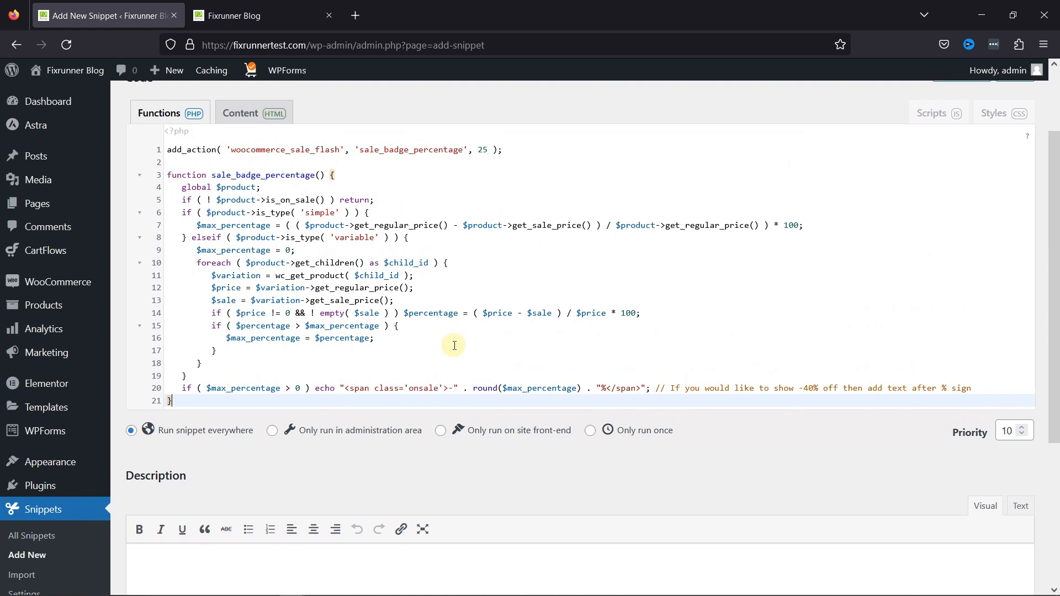
mouse_move(469, 408)
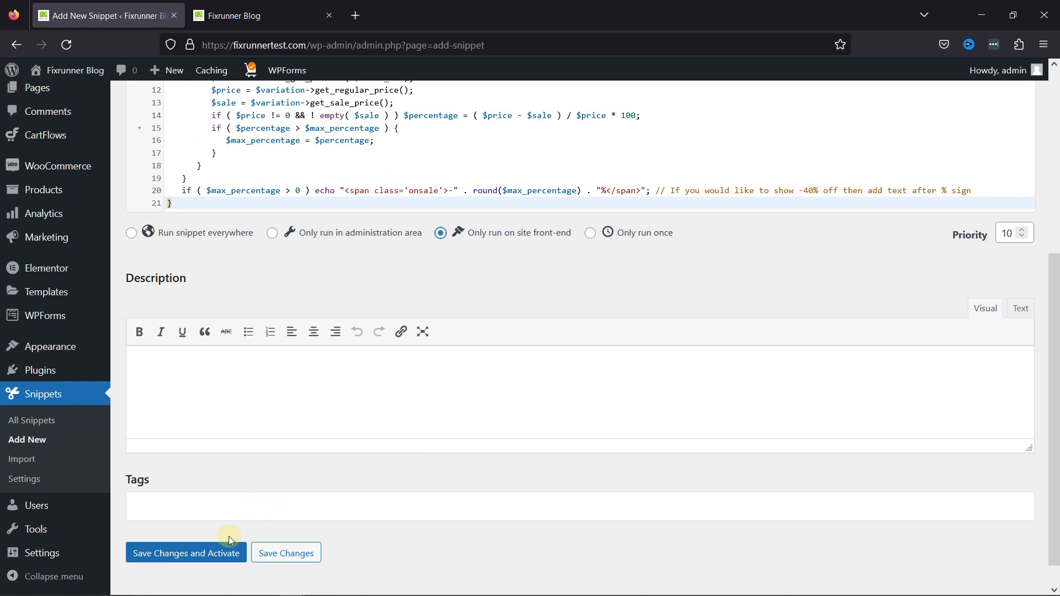
Save and activate the front-end-only snippet, then return to the storefront tab.
left_click(185, 554)
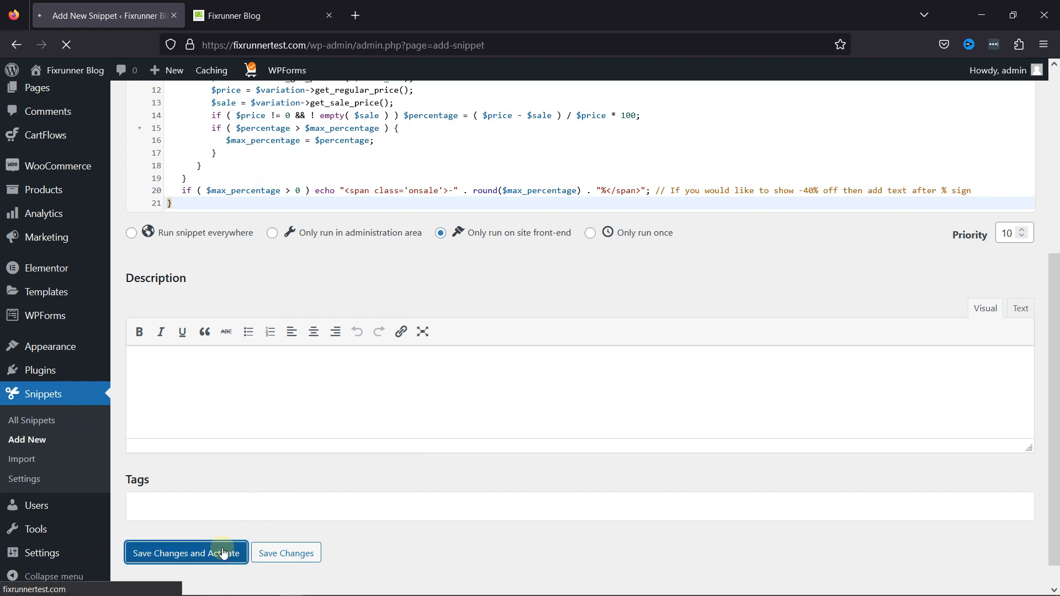
left_click(185, 553)
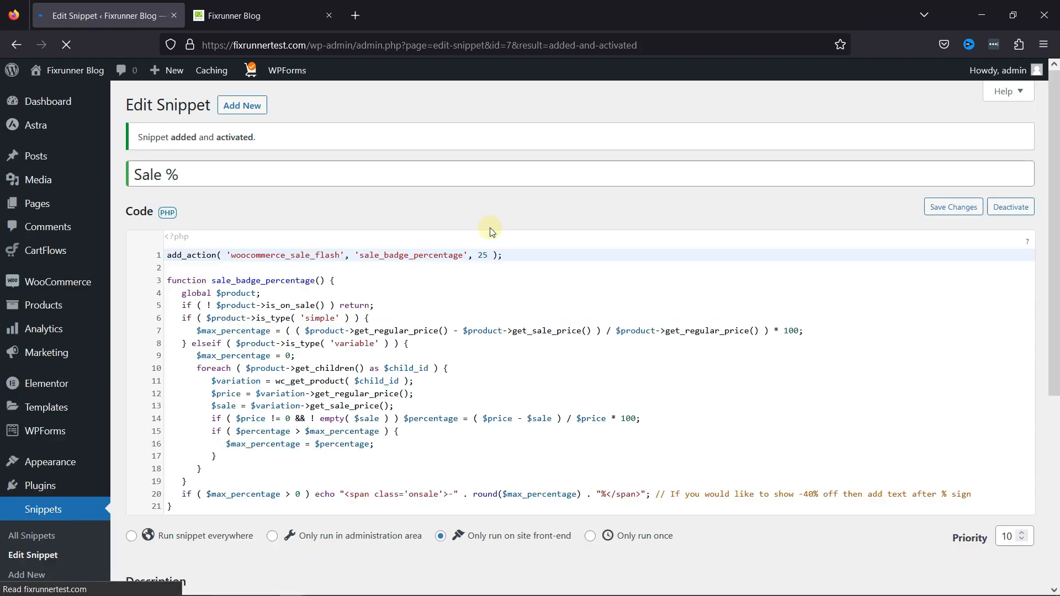
left_click(251, 16)
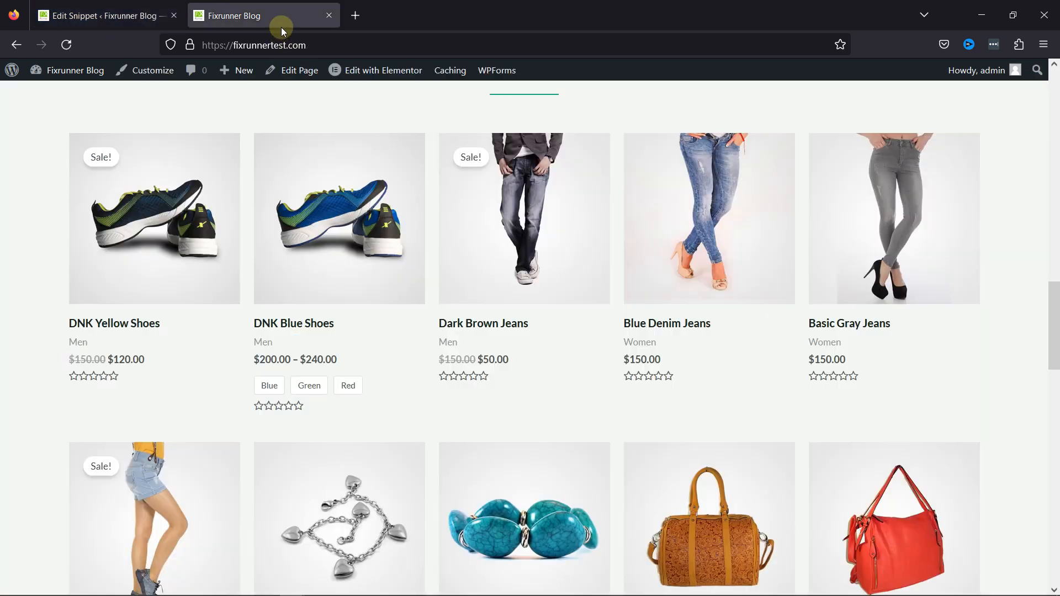
Reload the shop page to show green -20%, -67% and -13% discount badges.
left_click(509, 268)
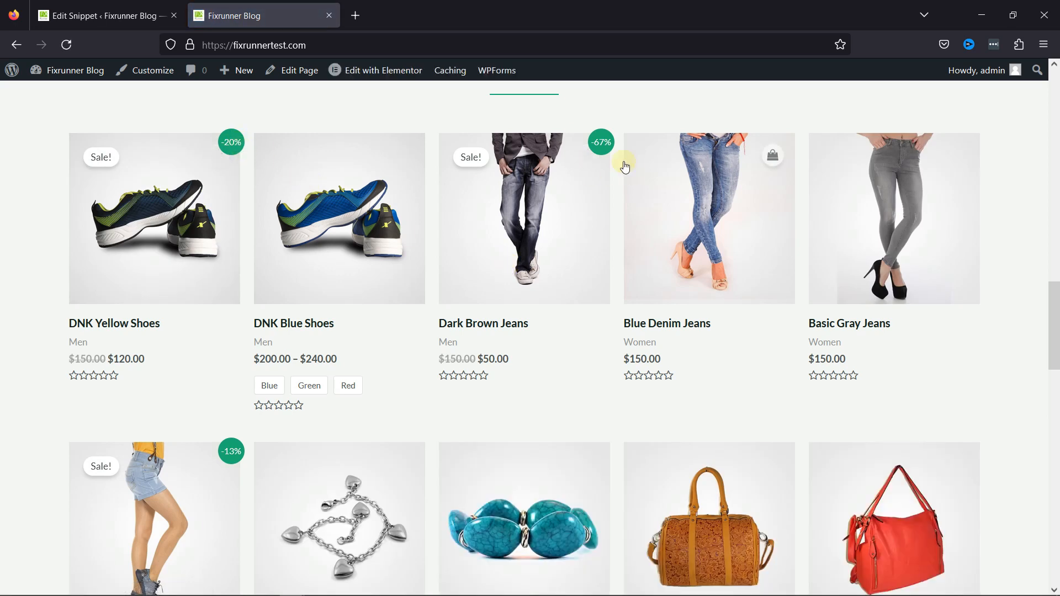
mouse_move(485, 389)
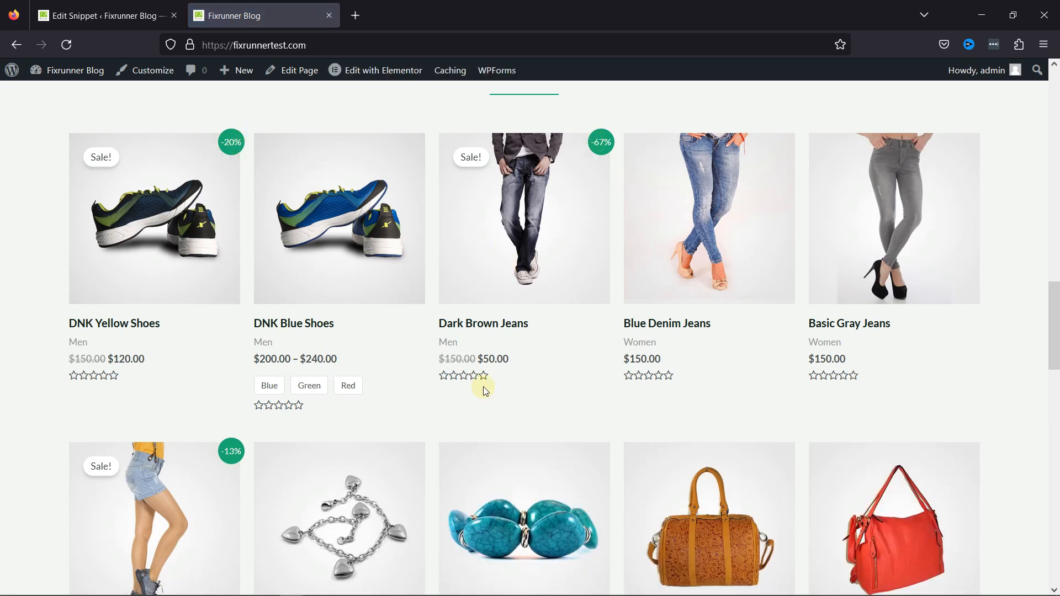
mouse_move(507, 395)
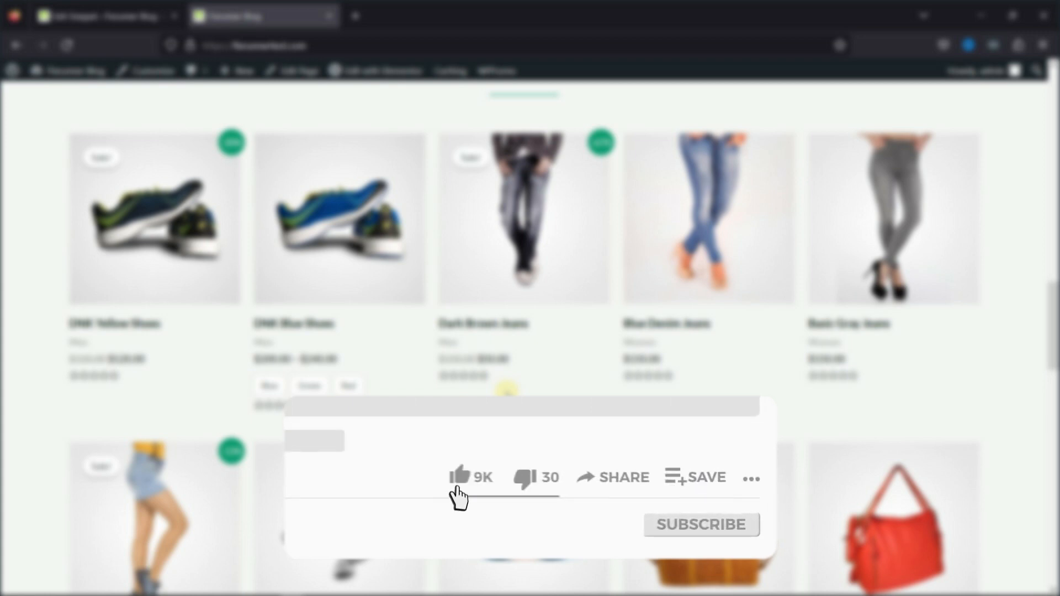
left_click(459, 475)
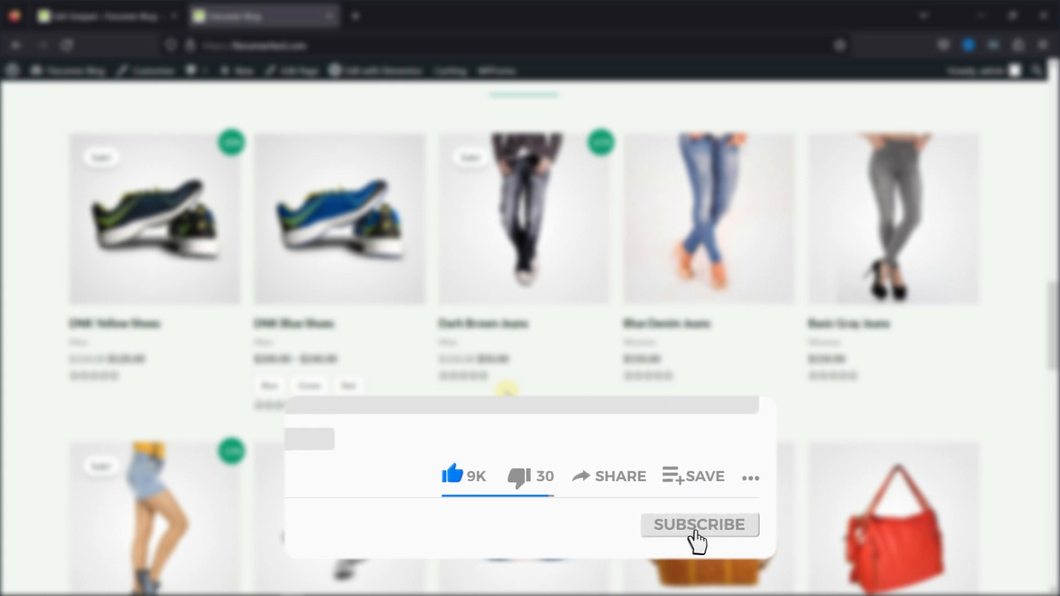
left_click(699, 524)
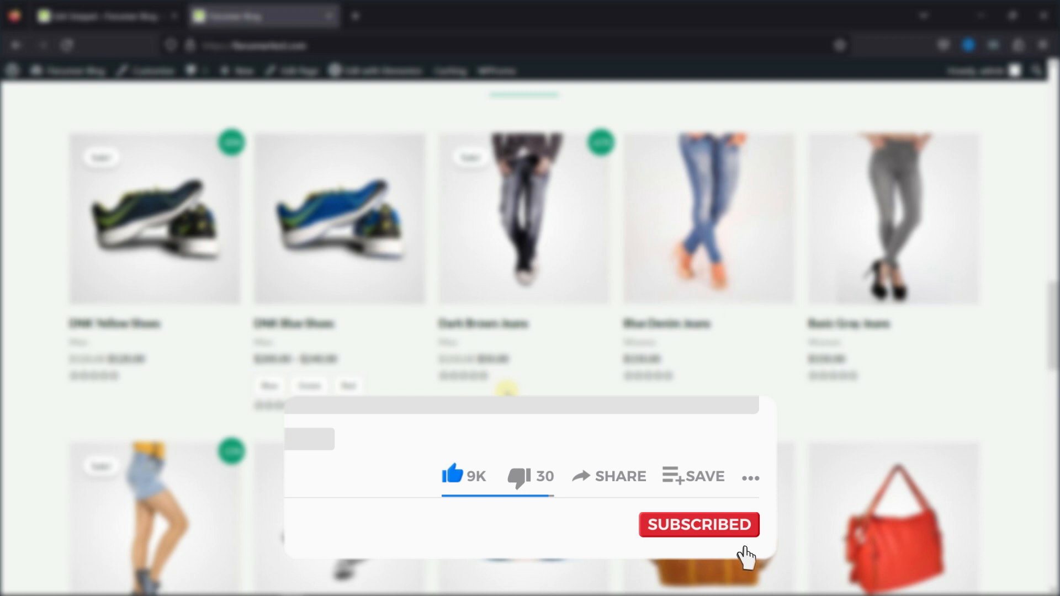